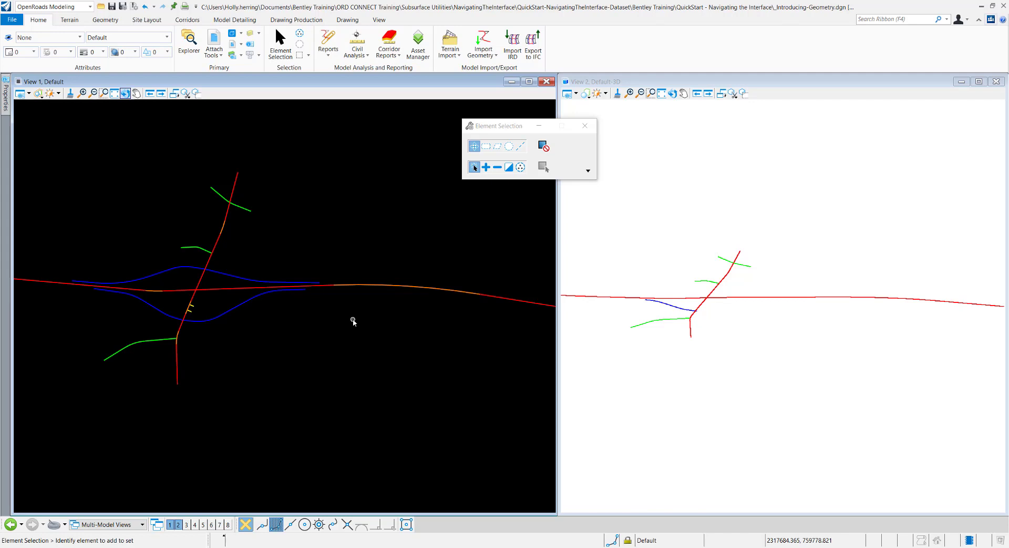
{"action": "mouse_move", "coordinate": [201, 121]}
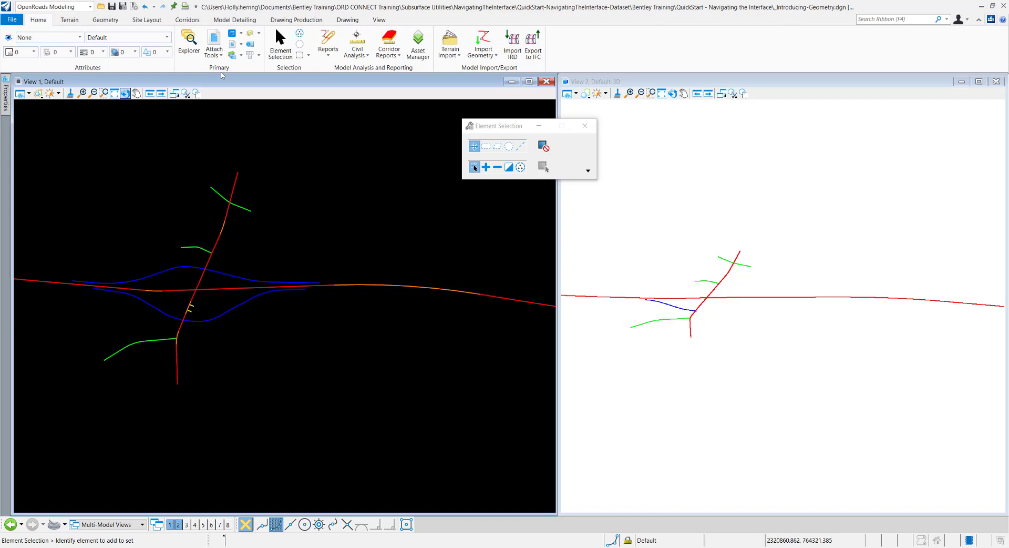
{"action": "mouse_move", "coordinate": [188, 42]}
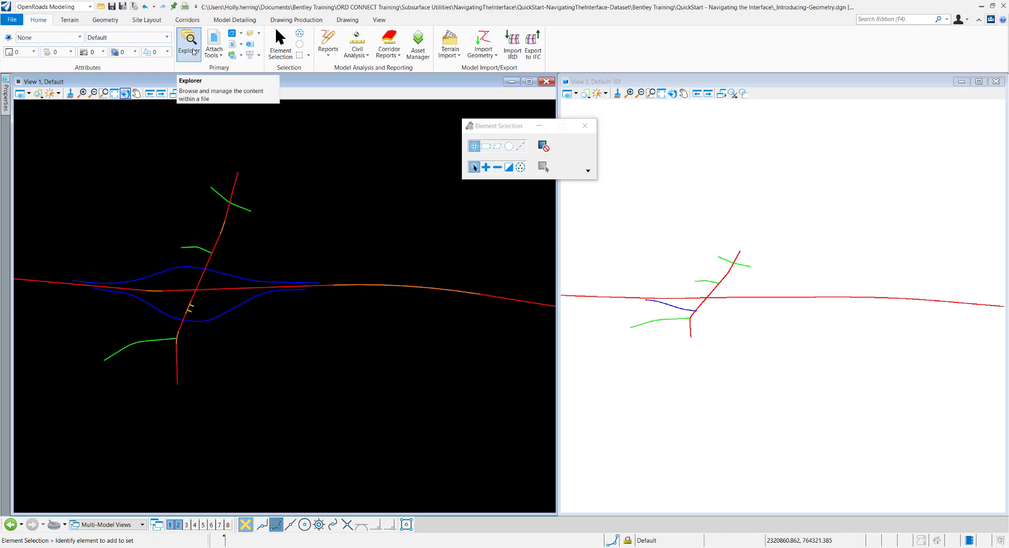
Dock the Explorer panel from the Home ribbon with the OpenRoads Model tree shown
{"action": "left_click", "coordinate": [188, 43]}
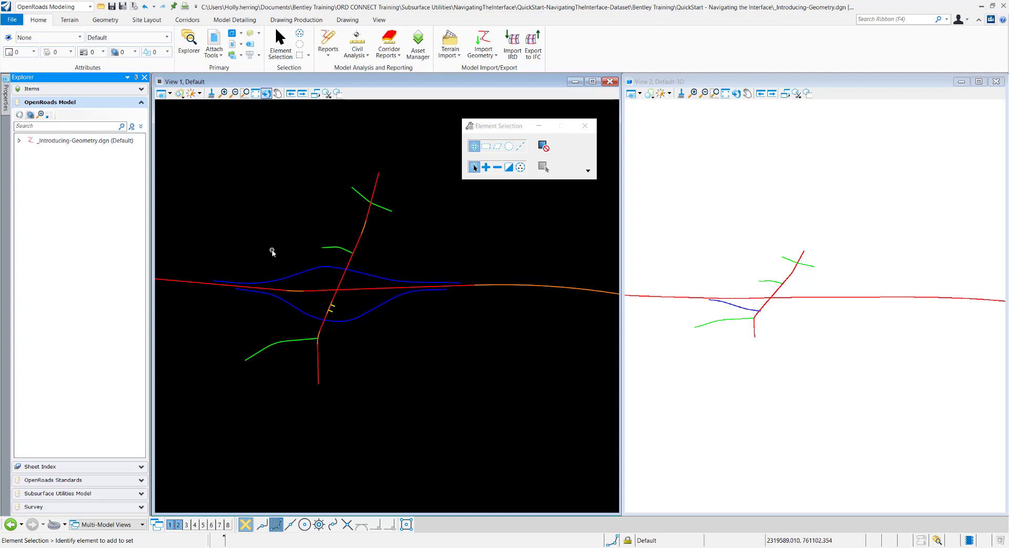
{"action": "mouse_move", "coordinate": [17, 164]}
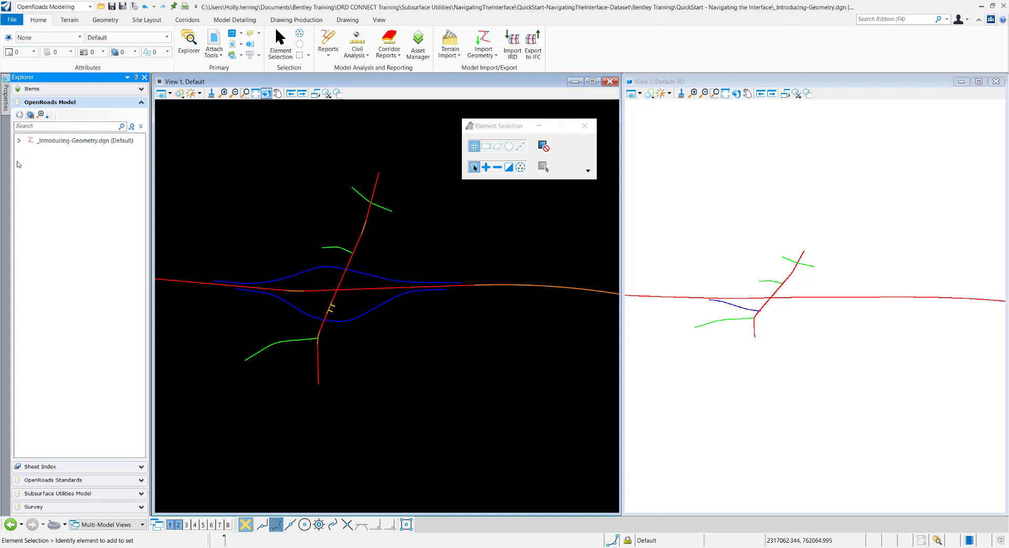
Expand the .dgn node and its Alignments category to list the baseline alignments
{"action": "left_click", "coordinate": [19, 139]}
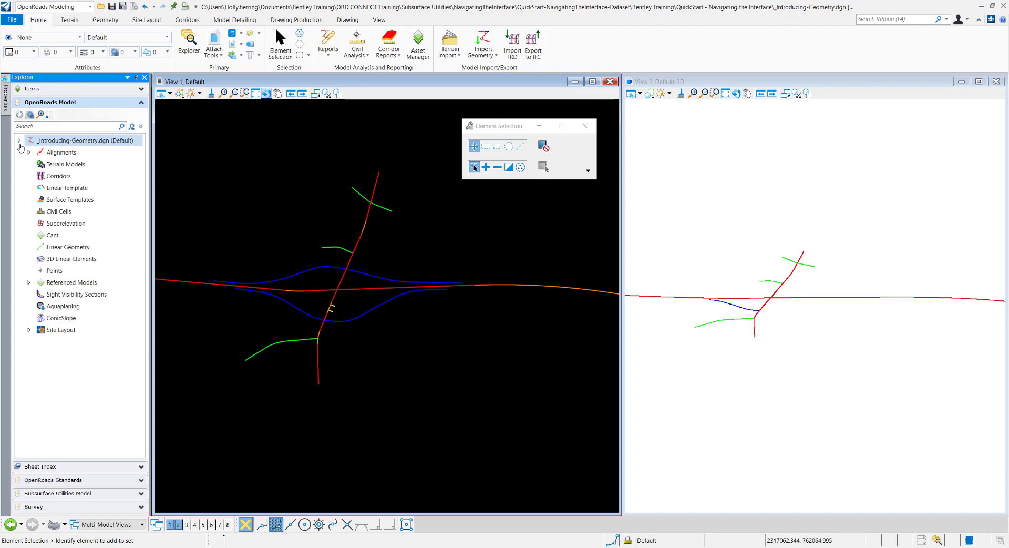
{"action": "left_click", "coordinate": [67, 187]}
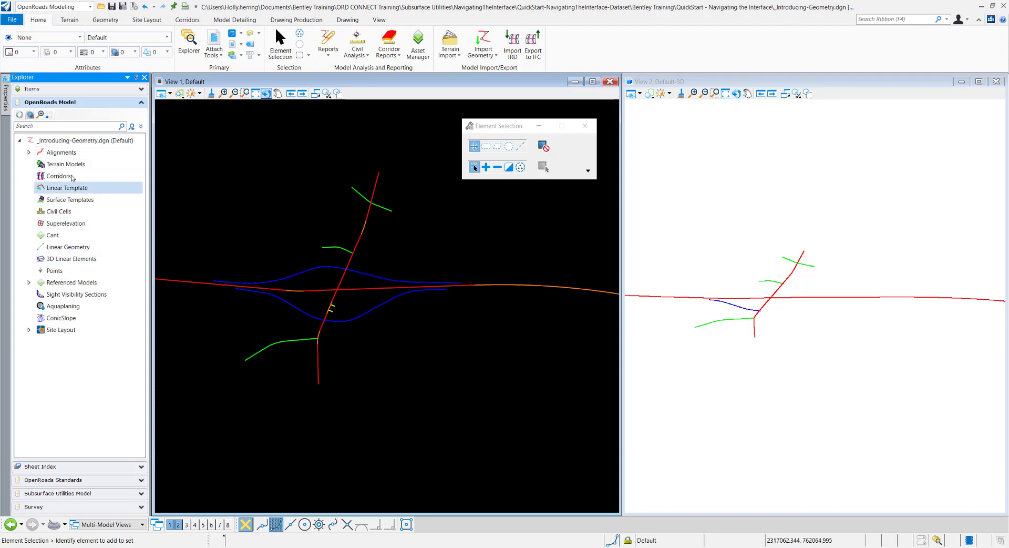
{"action": "left_click", "coordinate": [62, 151]}
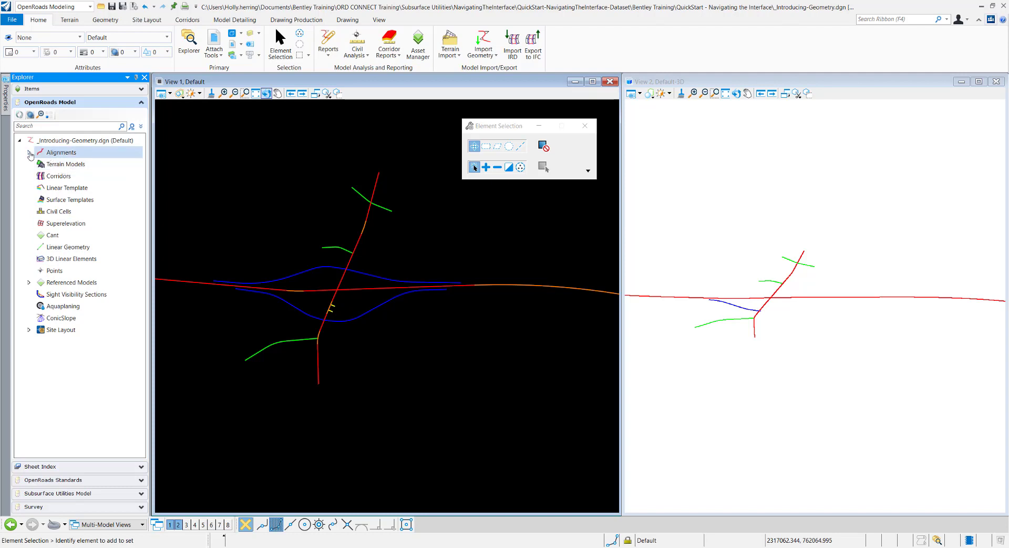
{"action": "left_click", "coordinate": [30, 152]}
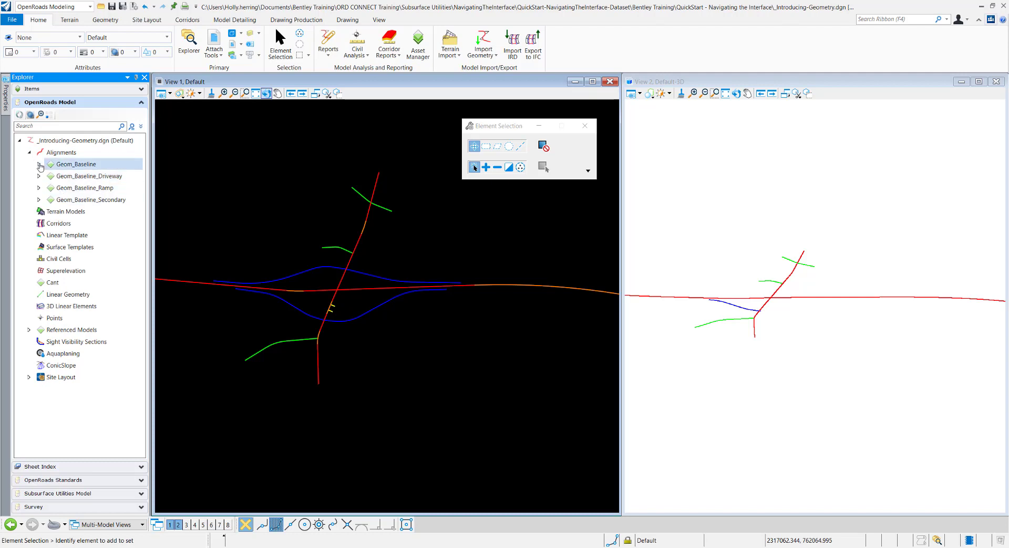
Expand Geom_Baseline and select its first complex element, browsing Corridors and Terrain Models in passing
{"action": "left_click", "coordinate": [39, 164]}
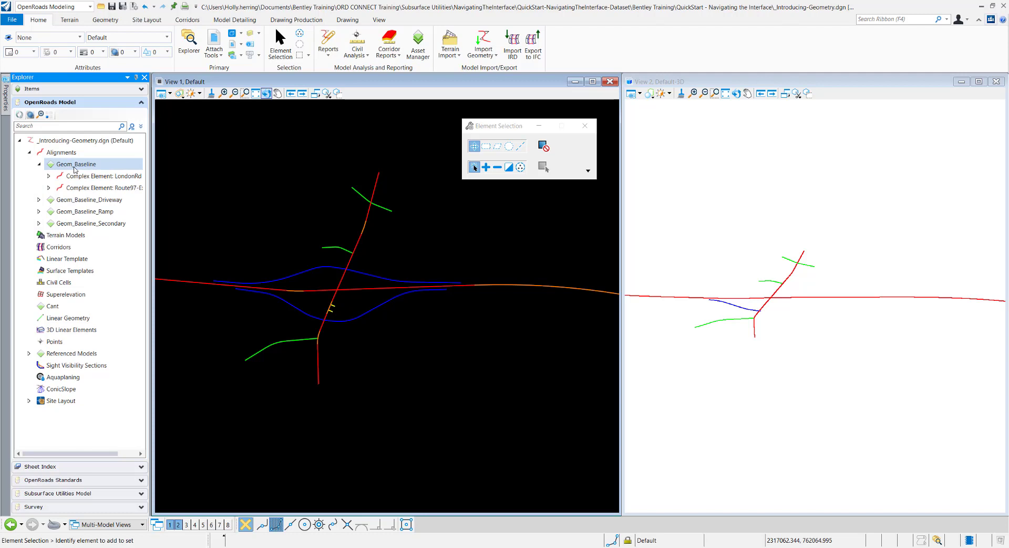
{"action": "left_click", "coordinate": [103, 176]}
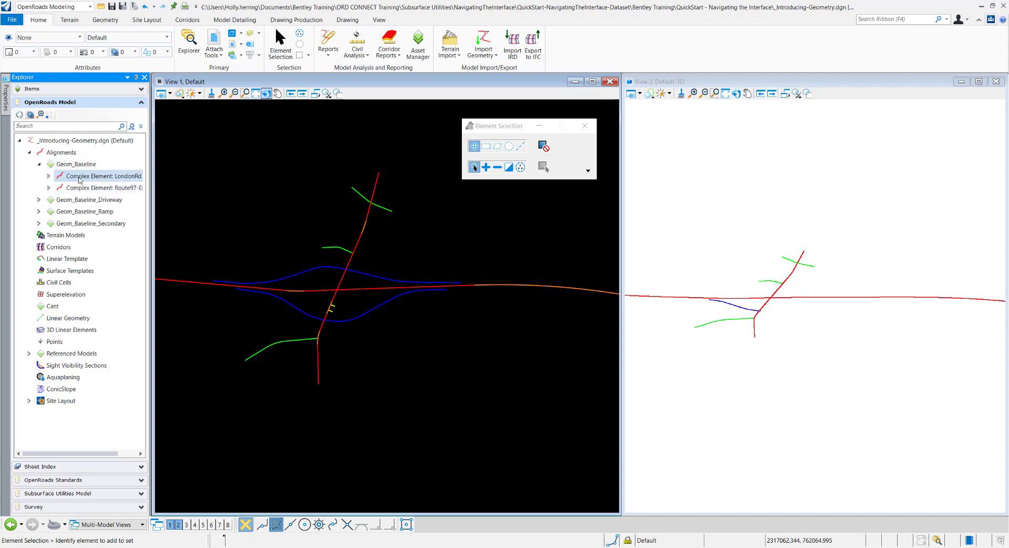
{"action": "left_click", "coordinate": [59, 246]}
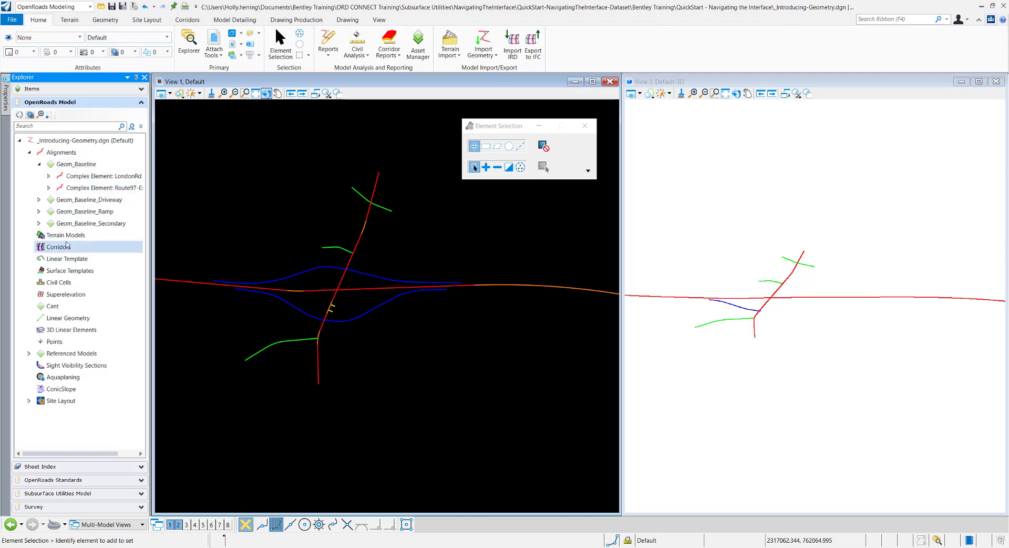
{"action": "mouse_move", "coordinate": [67, 248]}
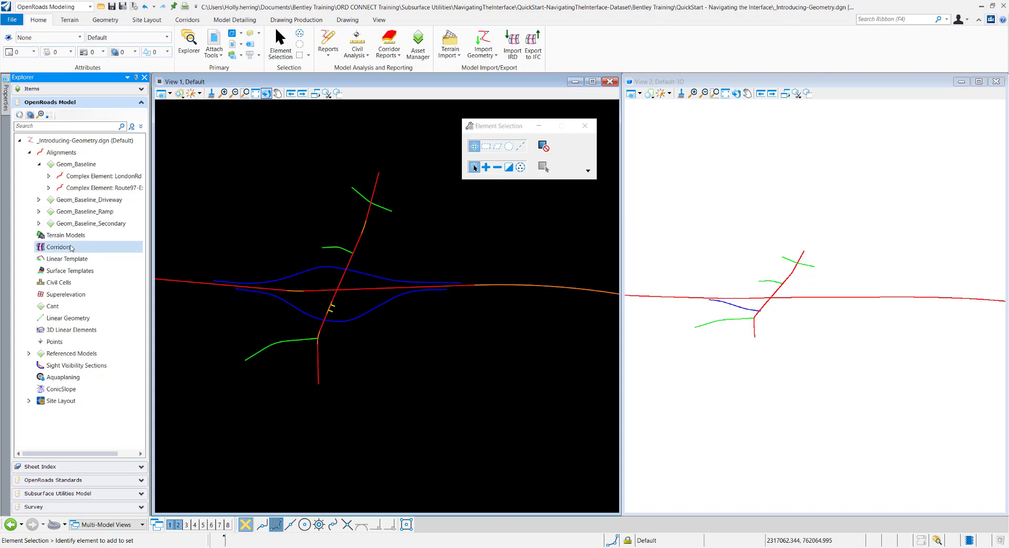
{"action": "left_click", "coordinate": [66, 235]}
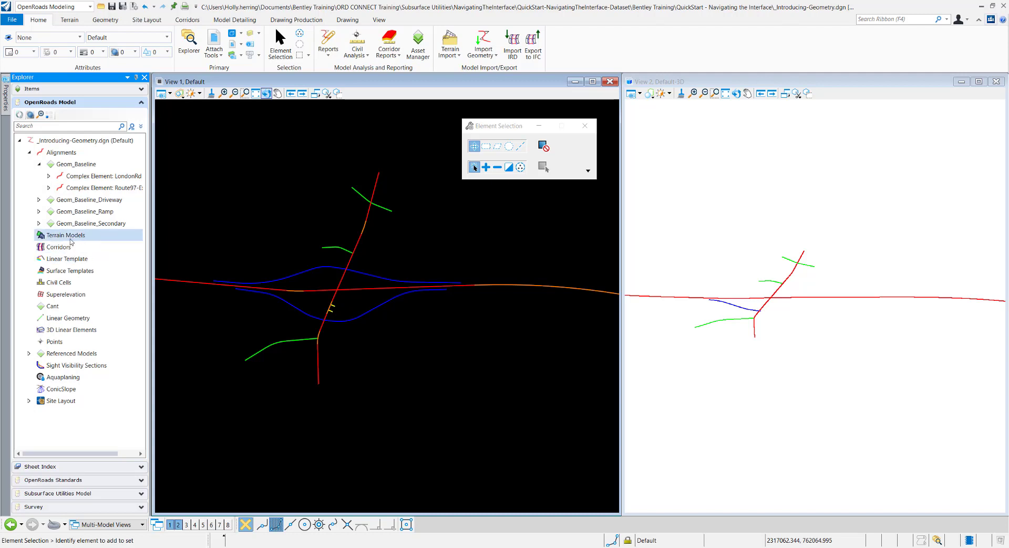
{"action": "left_click", "coordinate": [100, 176]}
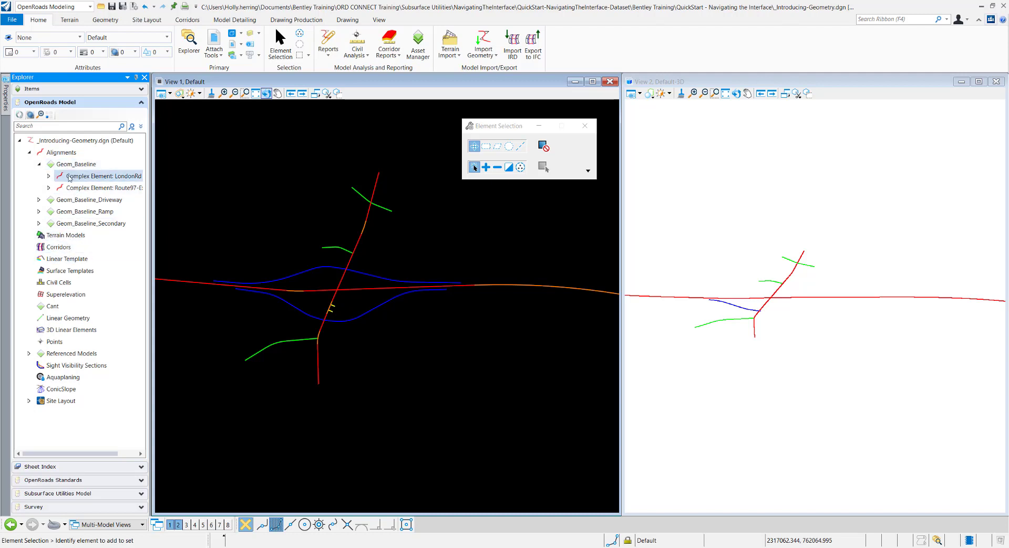
Zoom the plan view to the first complex element and clear any element isolation
{"action": "right_click", "coordinate": [102, 175]}
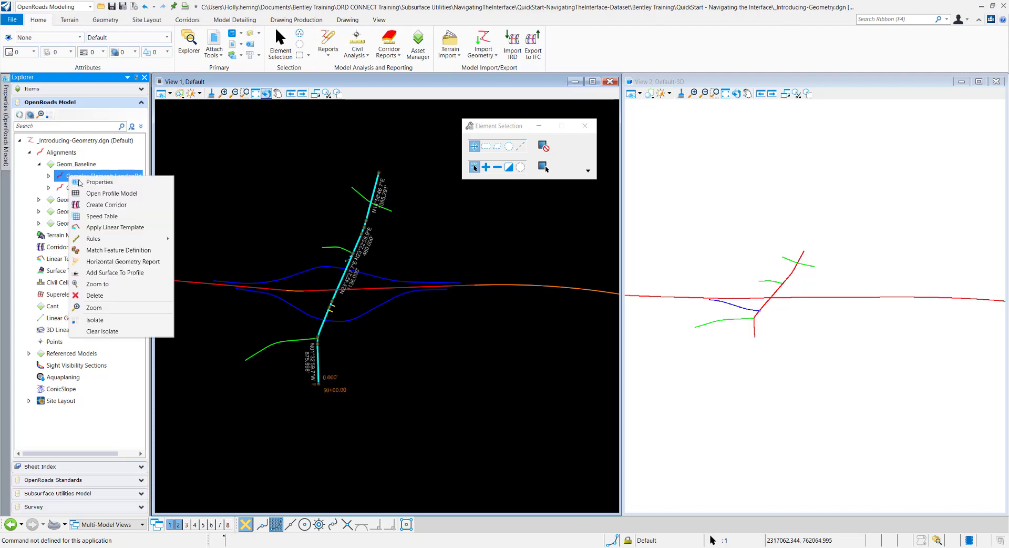
{"action": "mouse_move", "coordinate": [99, 182]}
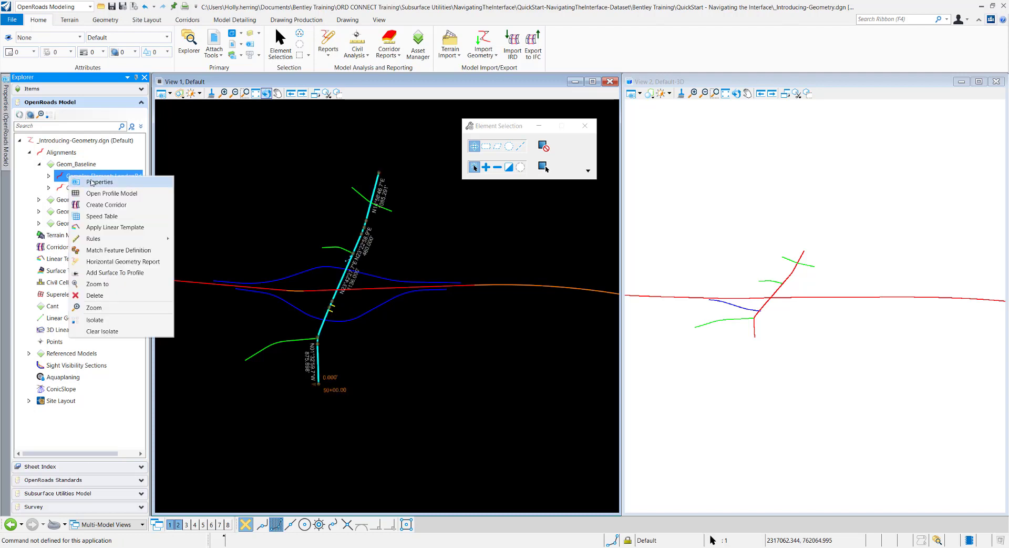
{"action": "mouse_move", "coordinate": [110, 193]}
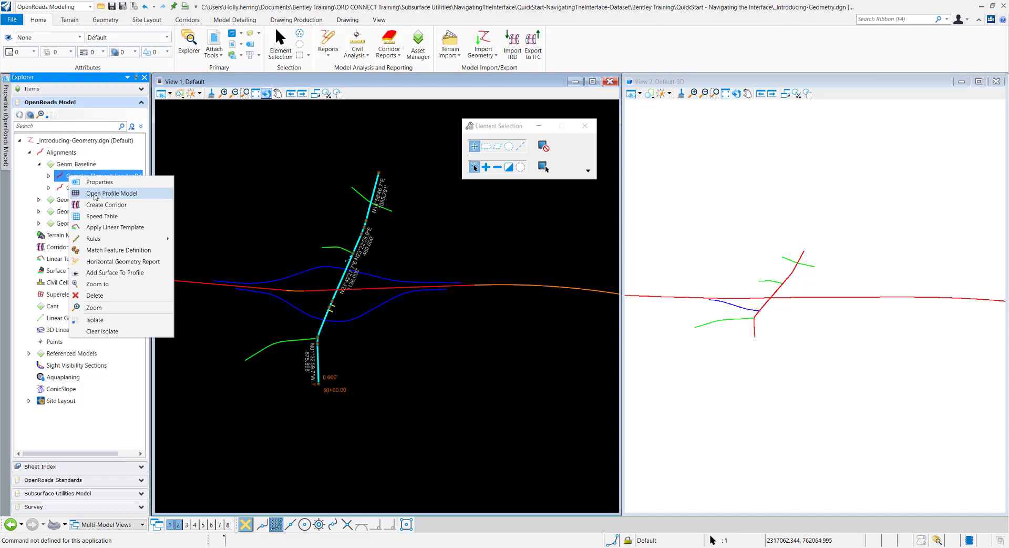
{"action": "mouse_move", "coordinate": [118, 250]}
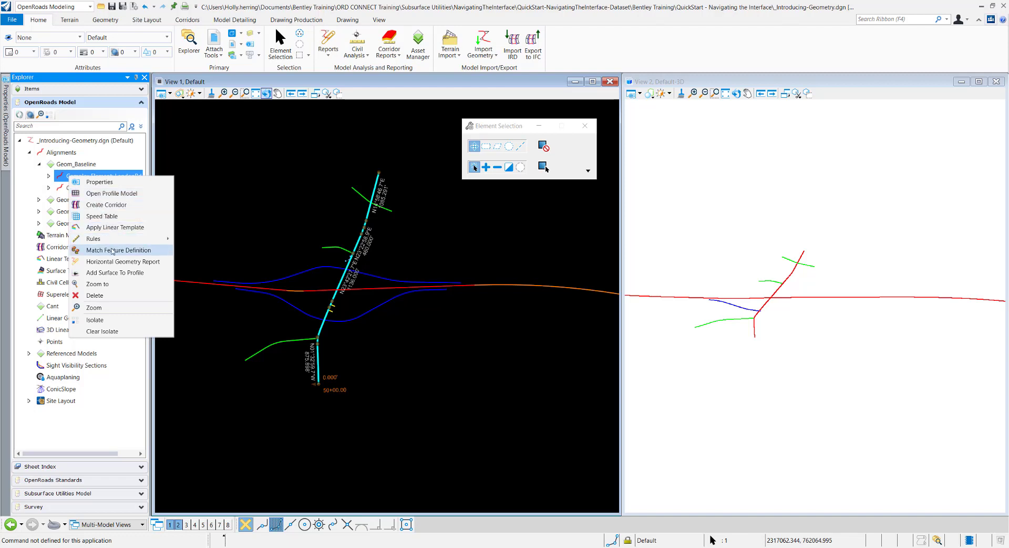
{"action": "left_click", "coordinate": [97, 283]}
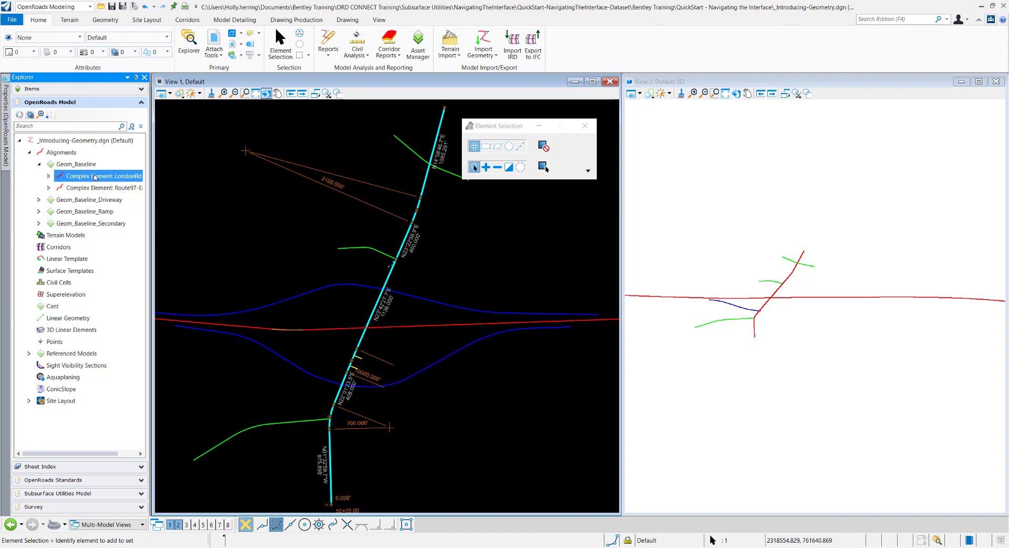
{"action": "right_click", "coordinate": [102, 175]}
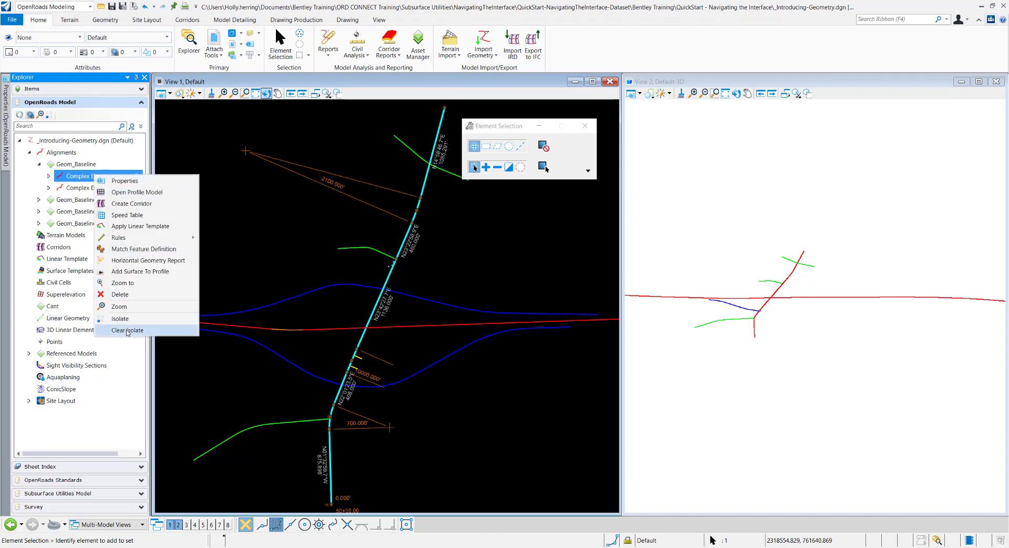
{"action": "left_click", "coordinate": [127, 329]}
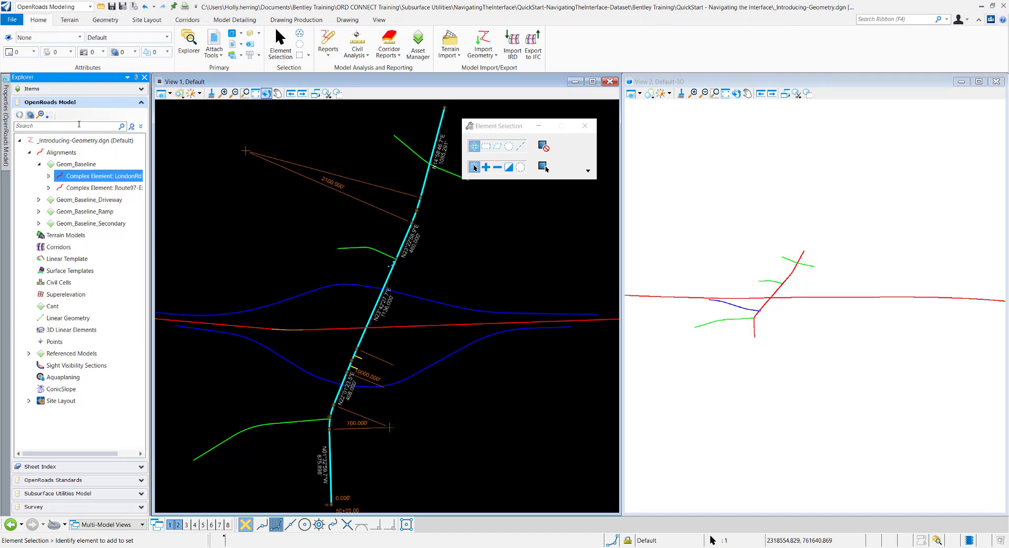
Collapse Geom_Baseline back under Alignments and move the Explorer to the Sheet Index
{"action": "left_click", "coordinate": [71, 127]}
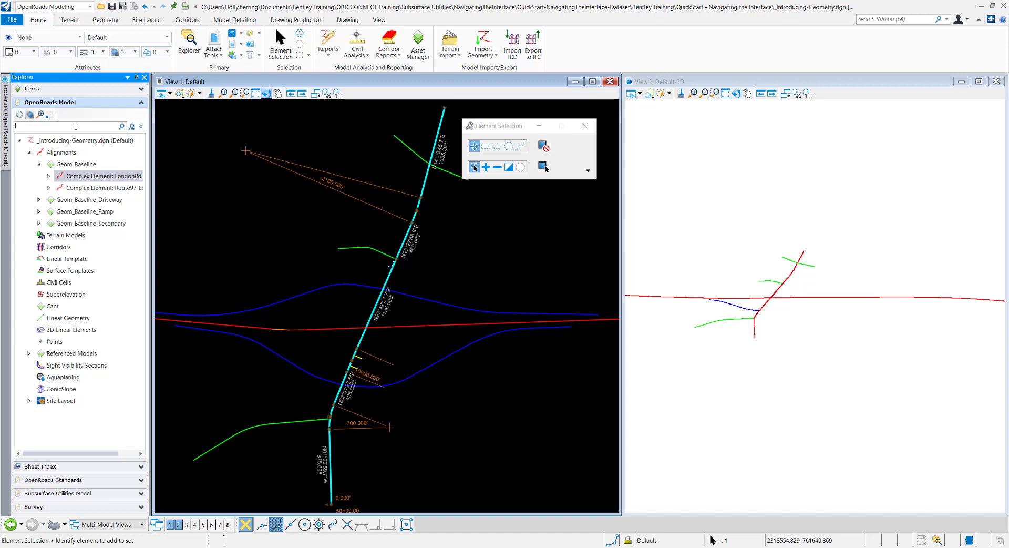
{"action": "left_click", "coordinate": [70, 270]}
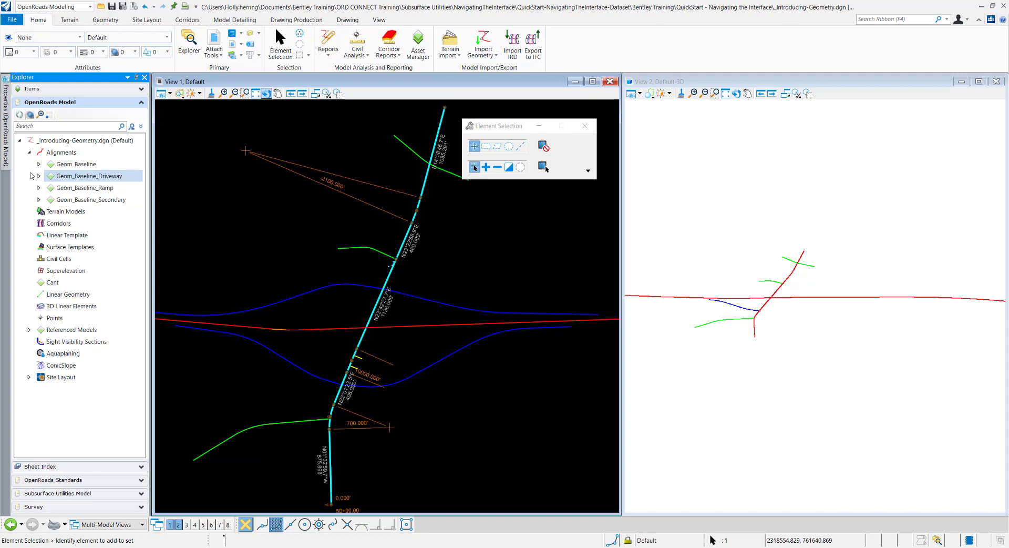
{"action": "left_click", "coordinate": [62, 152]}
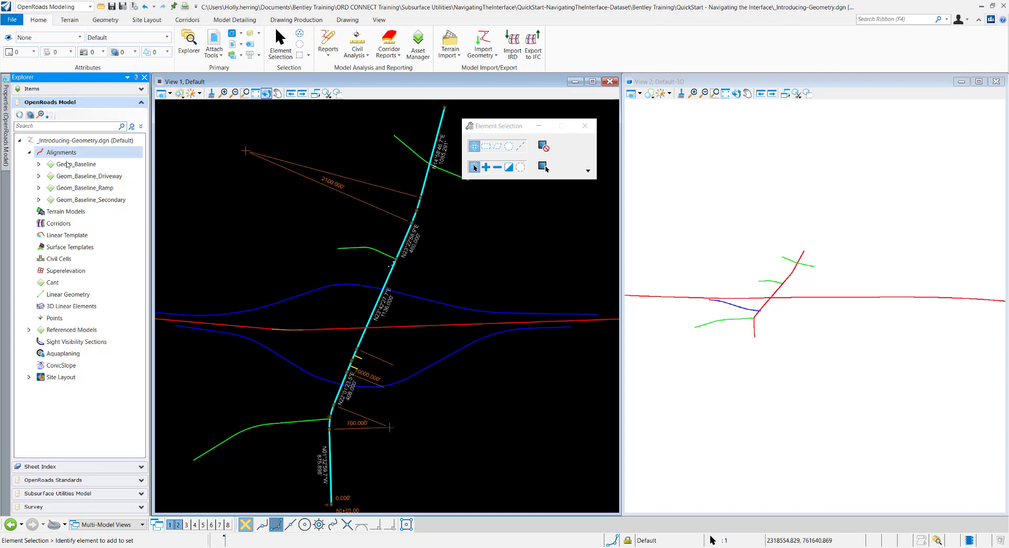
{"action": "left_click", "coordinate": [41, 116]}
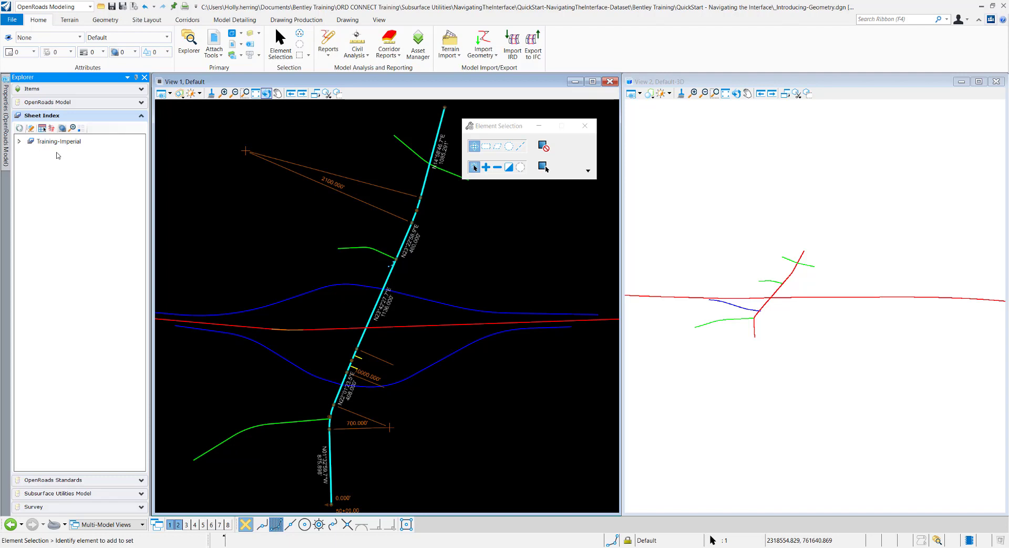
{"action": "mouse_move", "coordinate": [101, 182]}
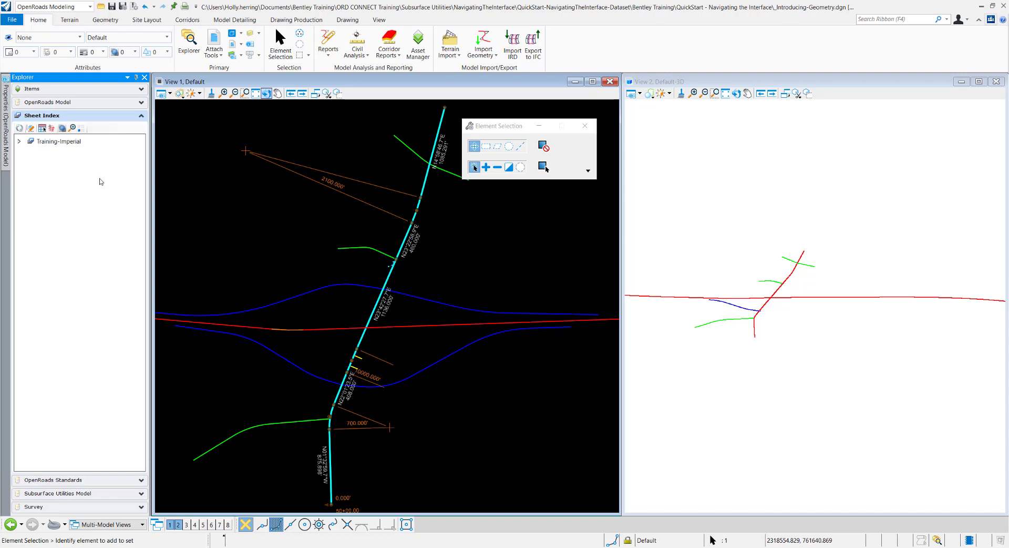
{"action": "mouse_move", "coordinate": [311, 13]}
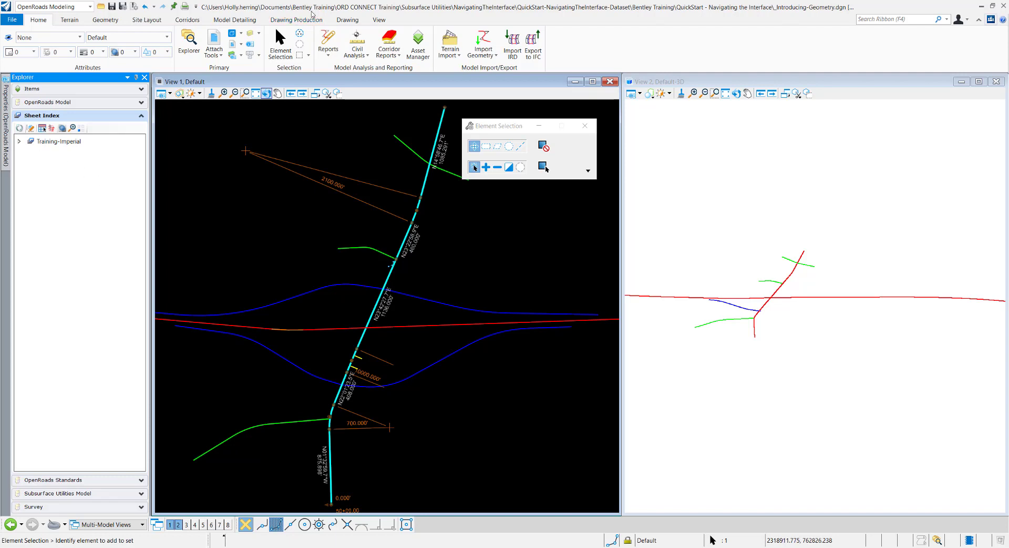
Show the Drawing Production ribbon and open the OpenRoads Standards section of Explorer
{"action": "left_click", "coordinate": [296, 19]}
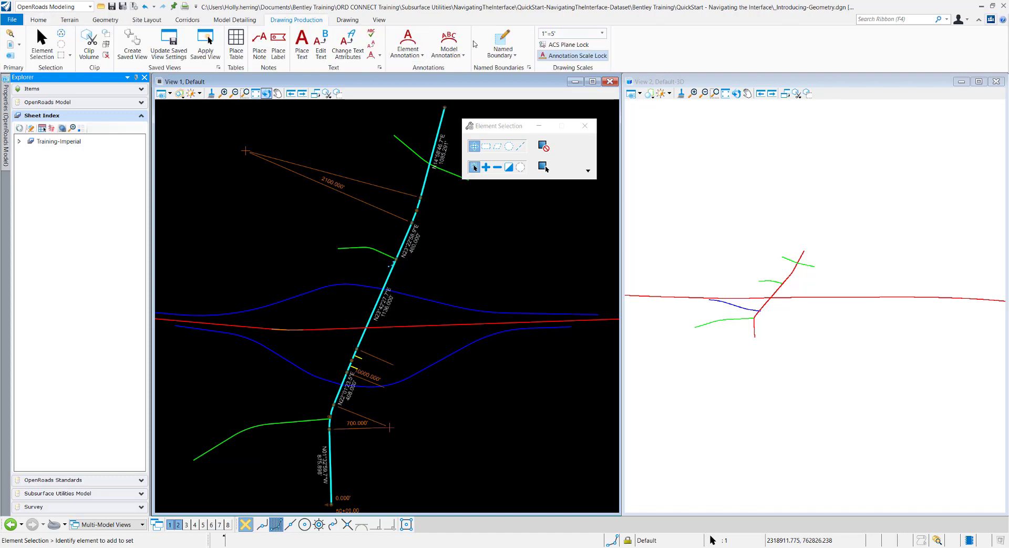
{"action": "left_click", "coordinate": [60, 141]}
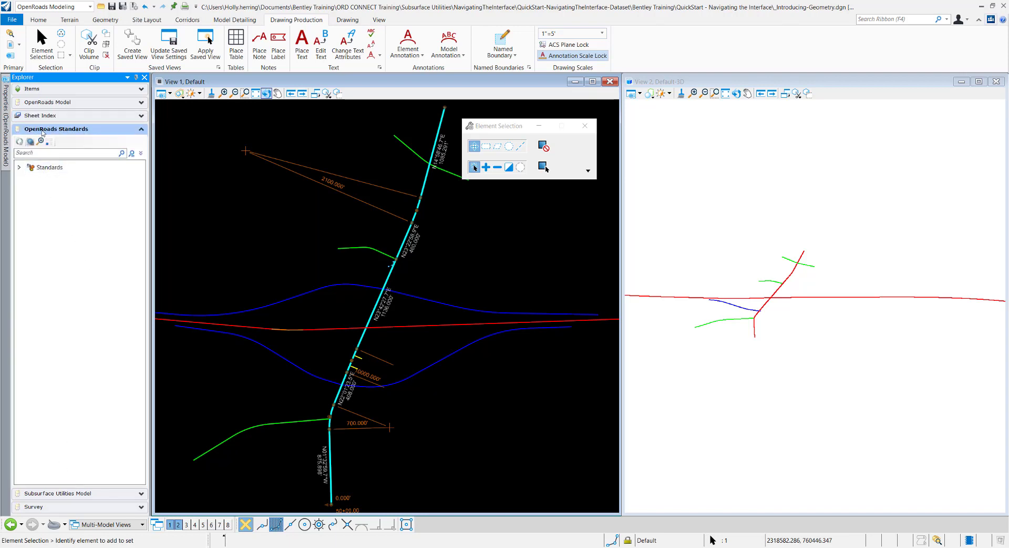
Expand Standards and the design file's node, selecting its Feature Definitions
{"action": "left_click", "coordinate": [19, 167]}
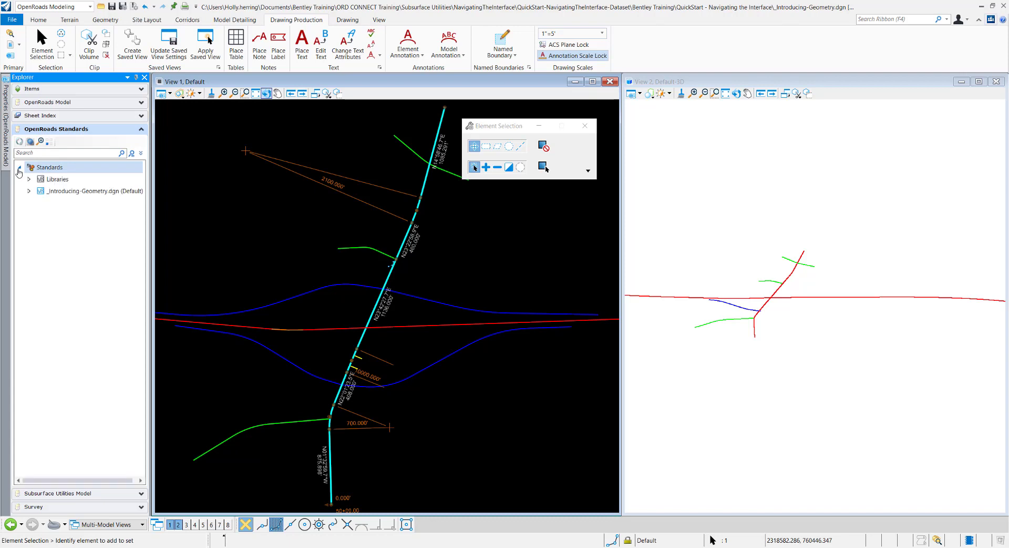
{"action": "left_click", "coordinate": [29, 190]}
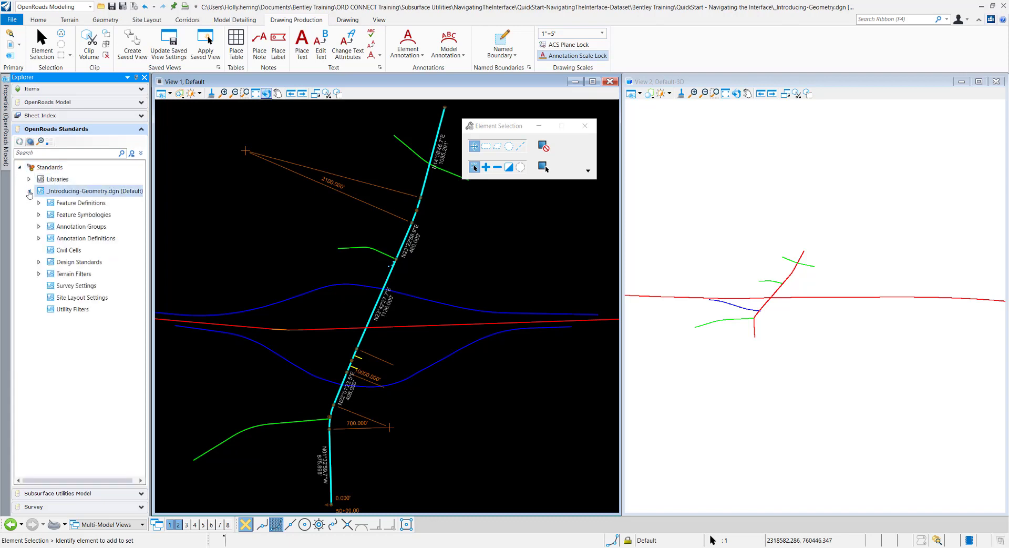
{"action": "left_click", "coordinate": [82, 201]}
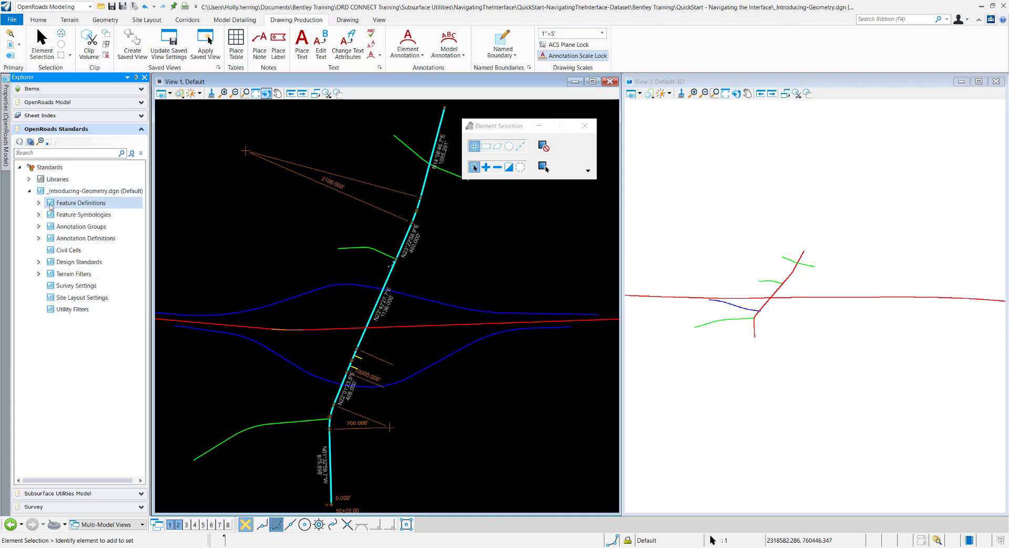
{"action": "left_click", "coordinate": [82, 296]}
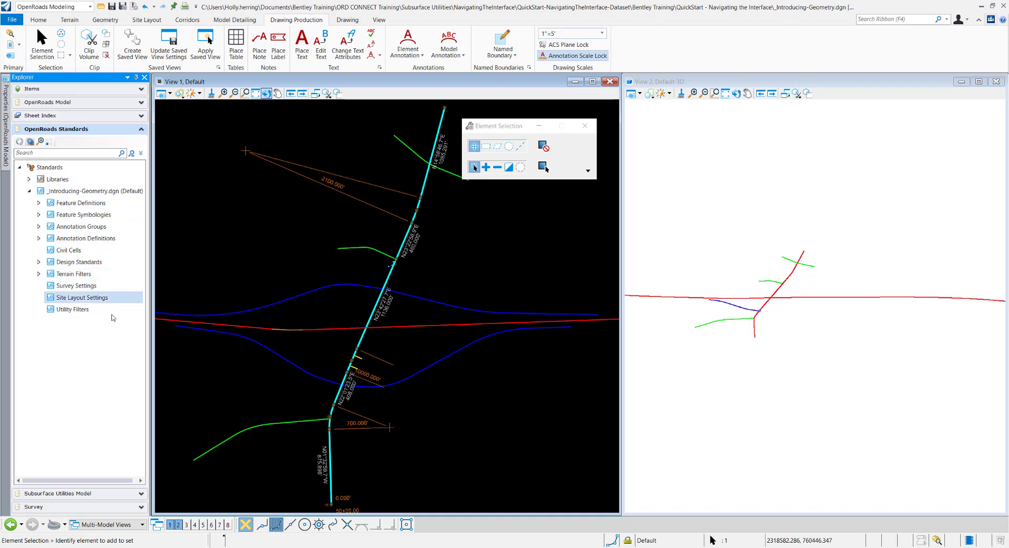
{"action": "left_click", "coordinate": [82, 201]}
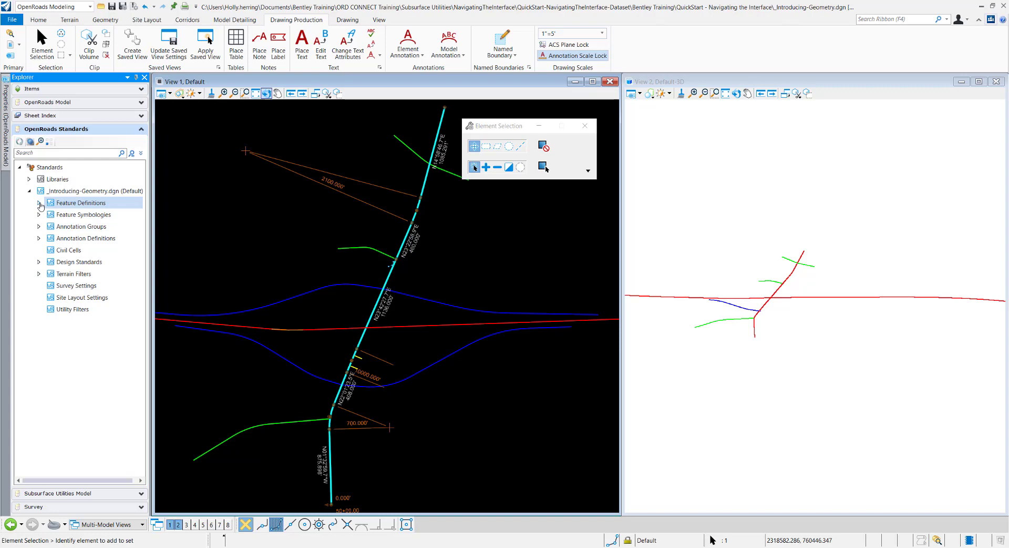
Expand Feature Definitions to list Alignment, Terrain, Corridor and other types, collapsing Alignment
{"action": "left_click", "coordinate": [38, 203]}
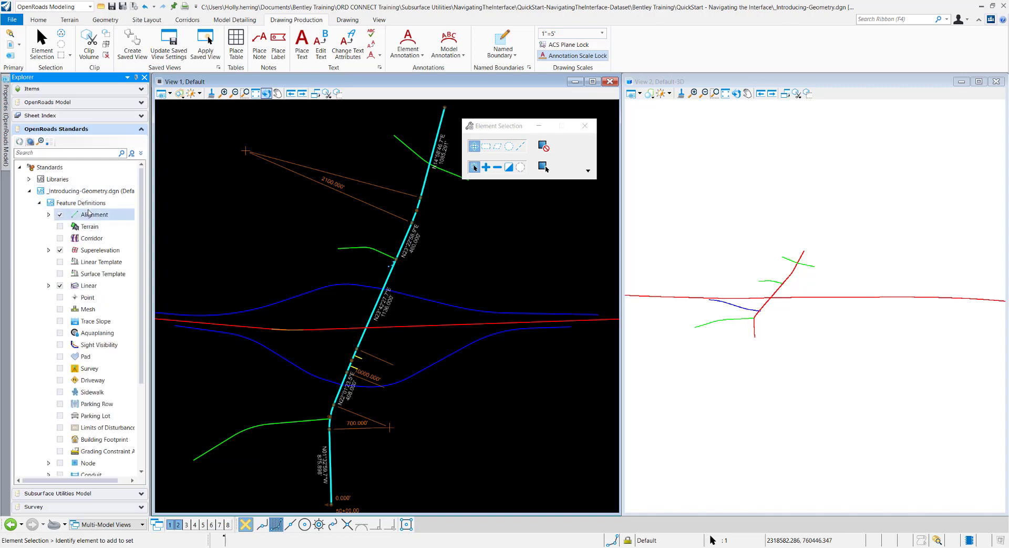
{"action": "scroll", "scroll_direction": "down", "scroll_amount": 3}
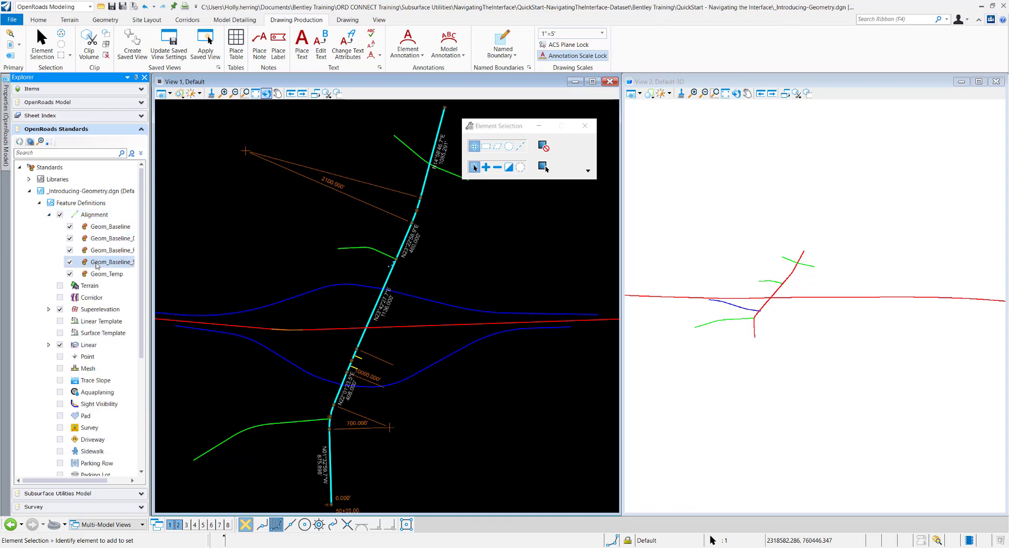
{"action": "left_click", "coordinate": [95, 215]}
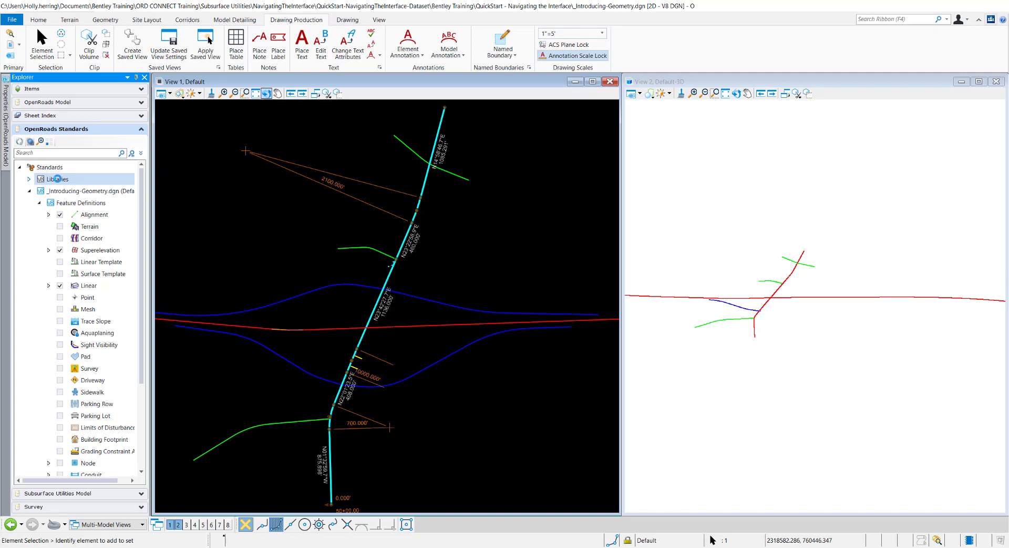
Expand the Libraries feature definitions, then switch Explorer to the Survey section
{"action": "left_click", "coordinate": [29, 179]}
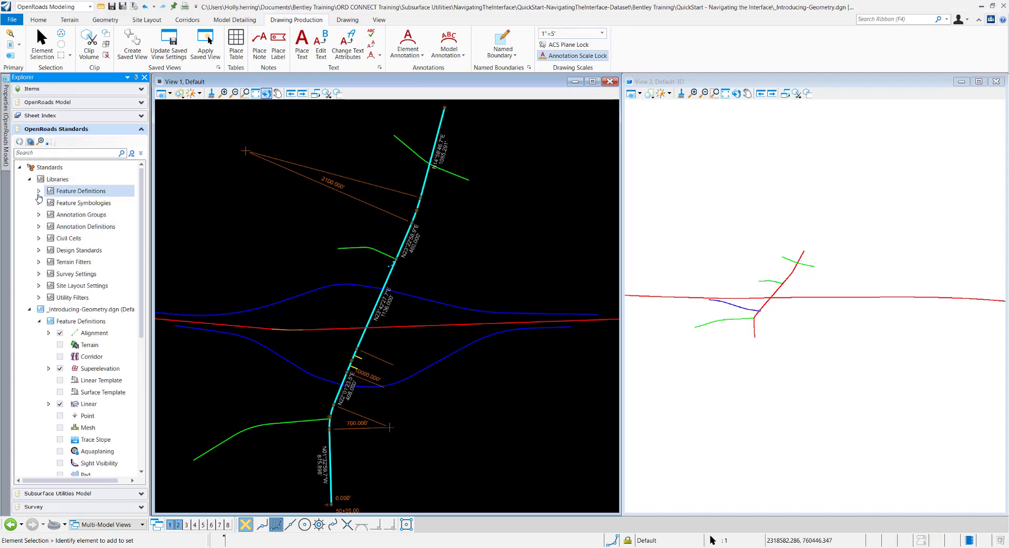
{"action": "left_click", "coordinate": [38, 190]}
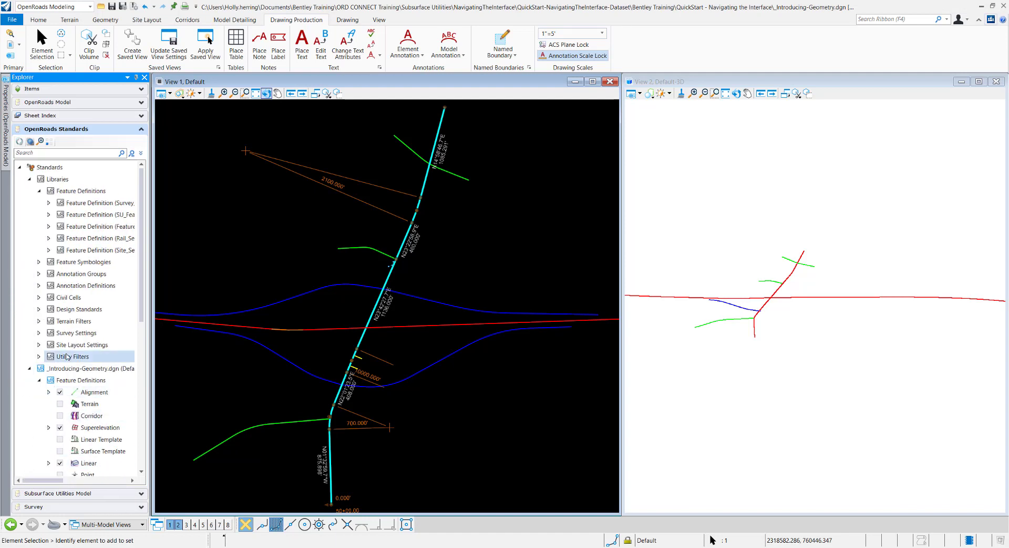
{"action": "left_click", "coordinate": [57, 129]}
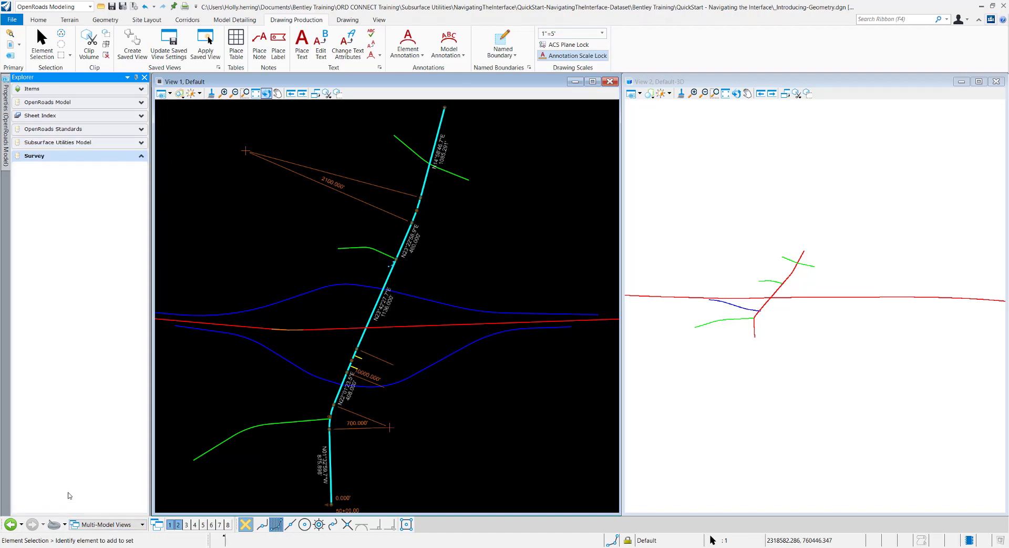
Expand Survey Data to Default, listing Field Books, Filters and Multimedia Files
{"action": "left_click", "coordinate": [35, 155]}
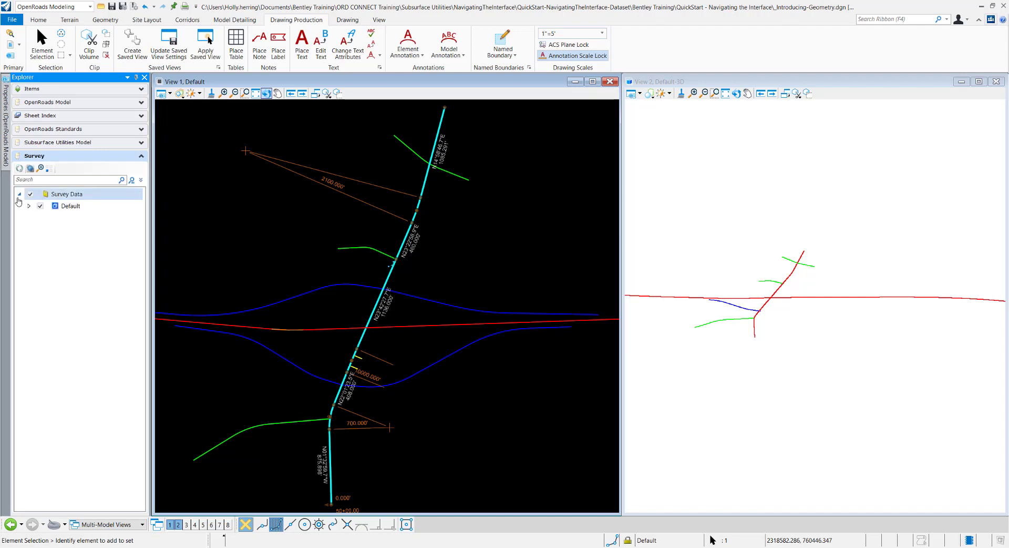
{"action": "left_click", "coordinate": [30, 205]}
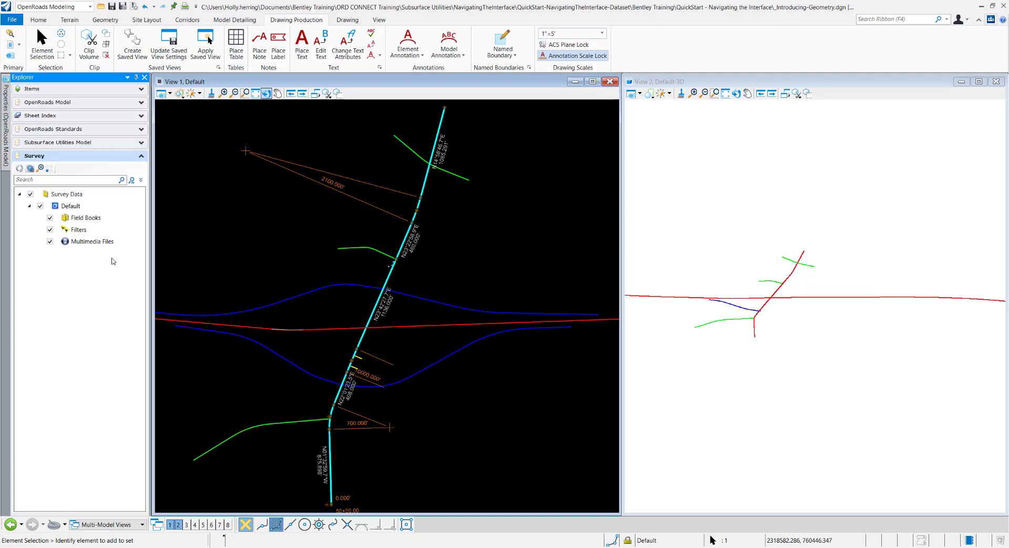
{"action": "left_click", "coordinate": [71, 205]}
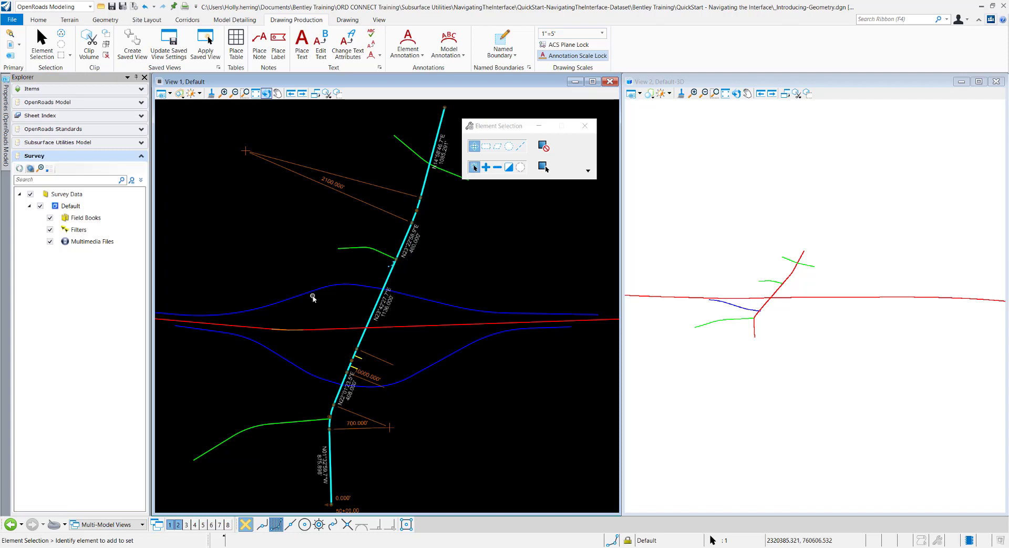
{"action": "mouse_move", "coordinate": [251, 267]}
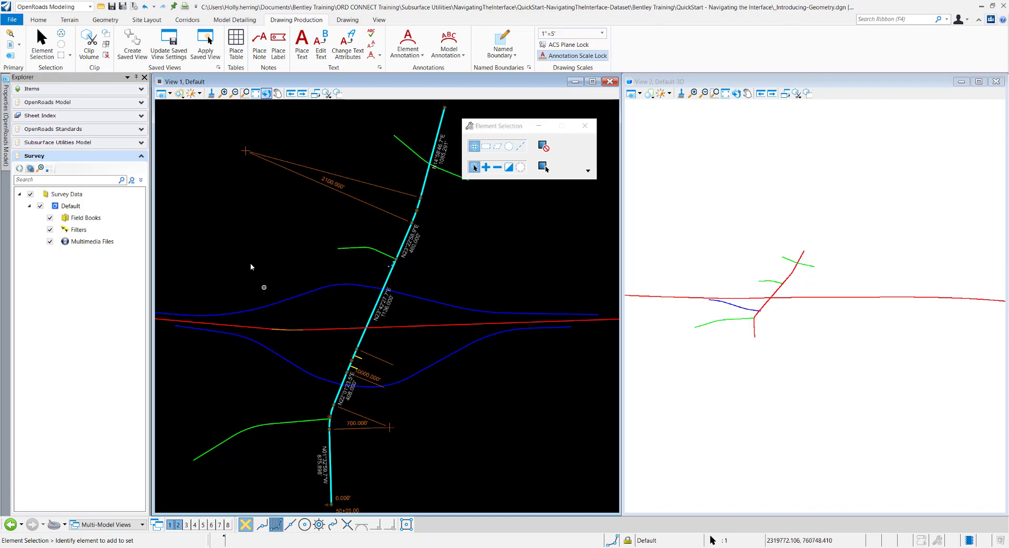
Reach the backstage Settings page and open Explorer Settings under User Settings
{"action": "left_click", "coordinate": [10, 18]}
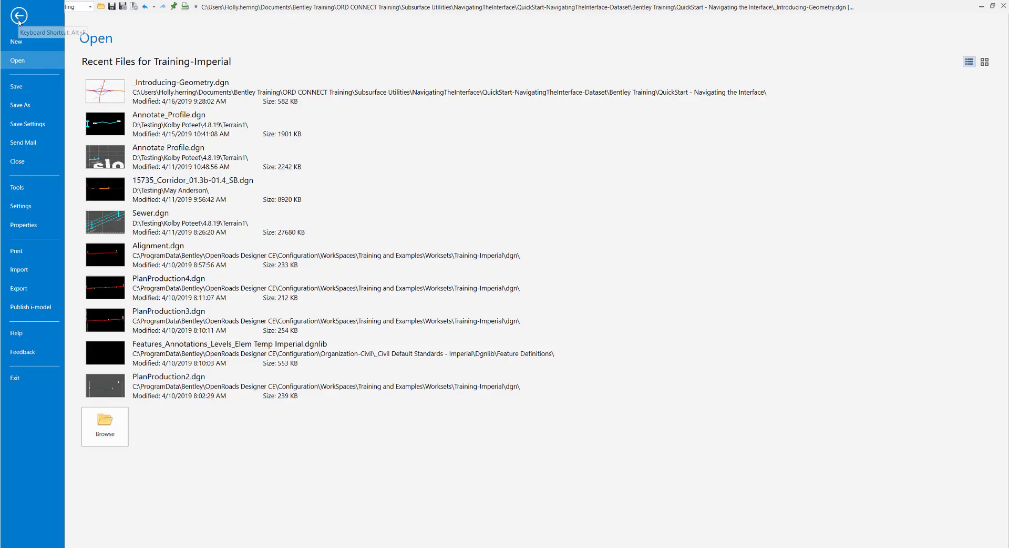
{"action": "left_click", "coordinate": [21, 205]}
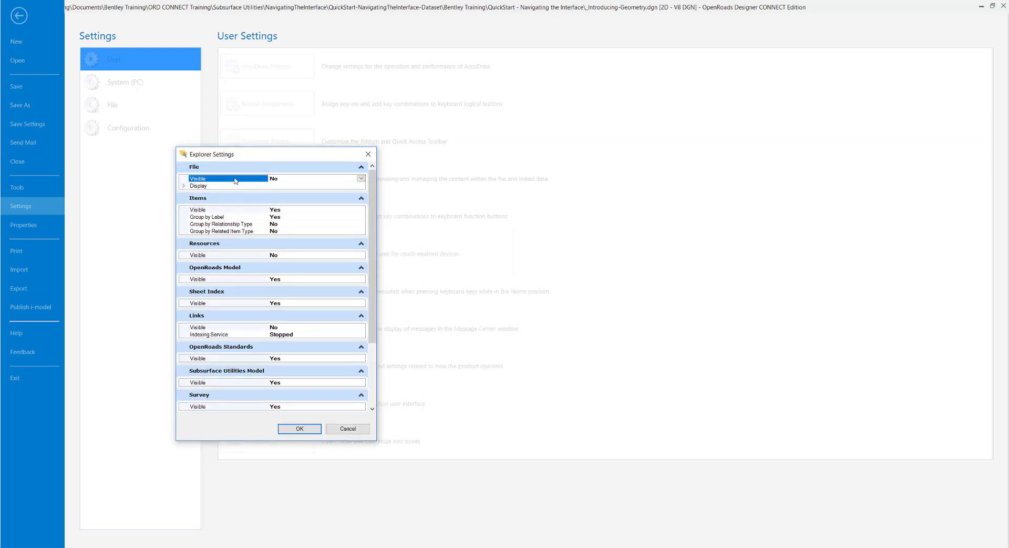
Set File visibility to Yes and review the remaining Explorer Settings options
{"action": "left_click", "coordinate": [361, 179]}
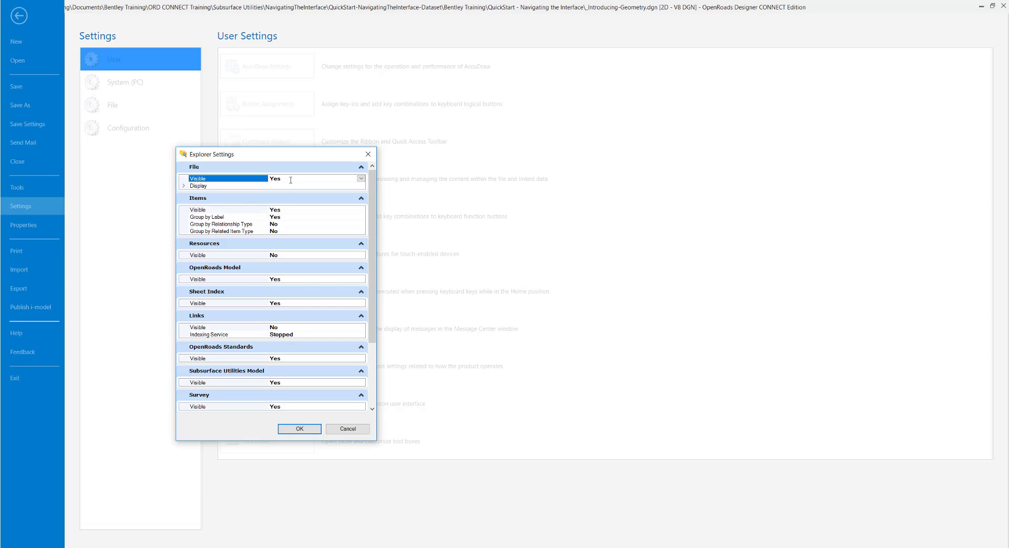
{"action": "scroll", "scroll_direction": "down", "scroll_amount": 3}
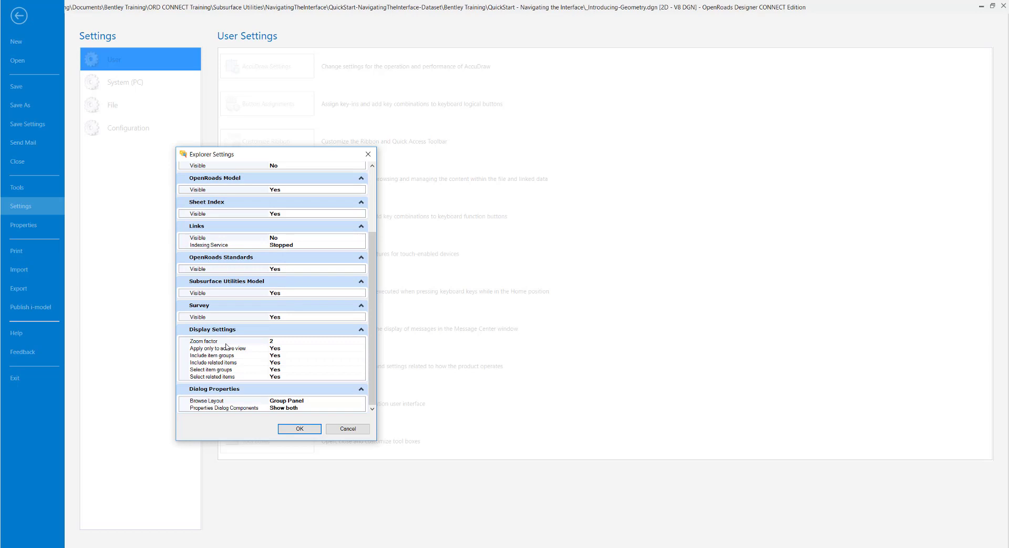
{"action": "mouse_move", "coordinate": [236, 371]}
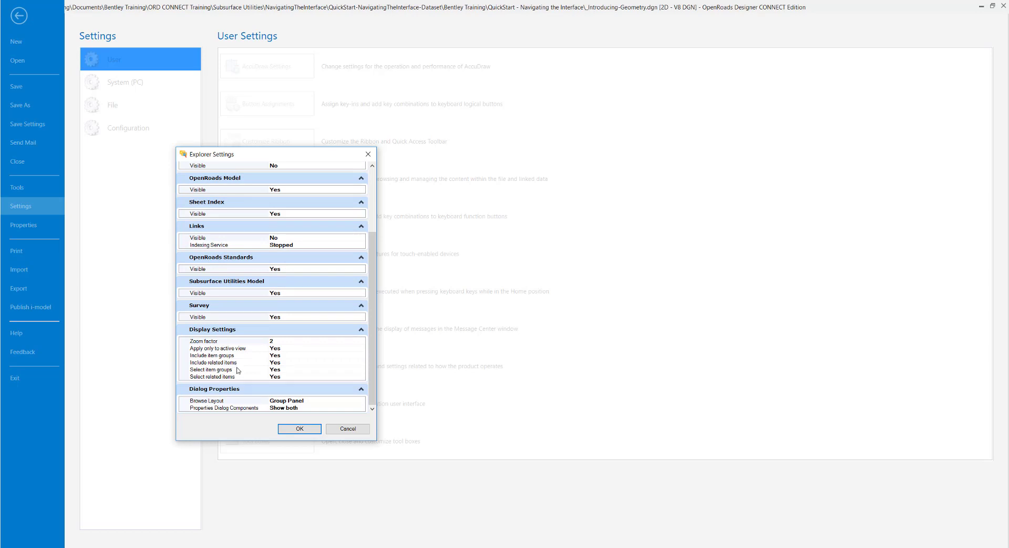